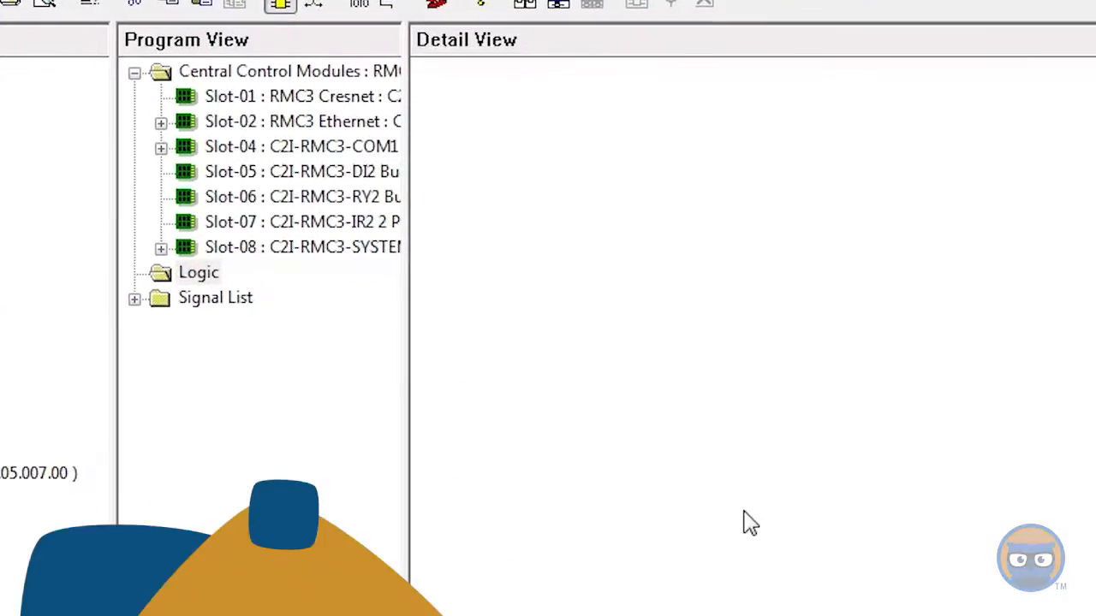
Add a Ring Counter from the Symbol Library's Counters group into the Logic folder
click(198, 272)
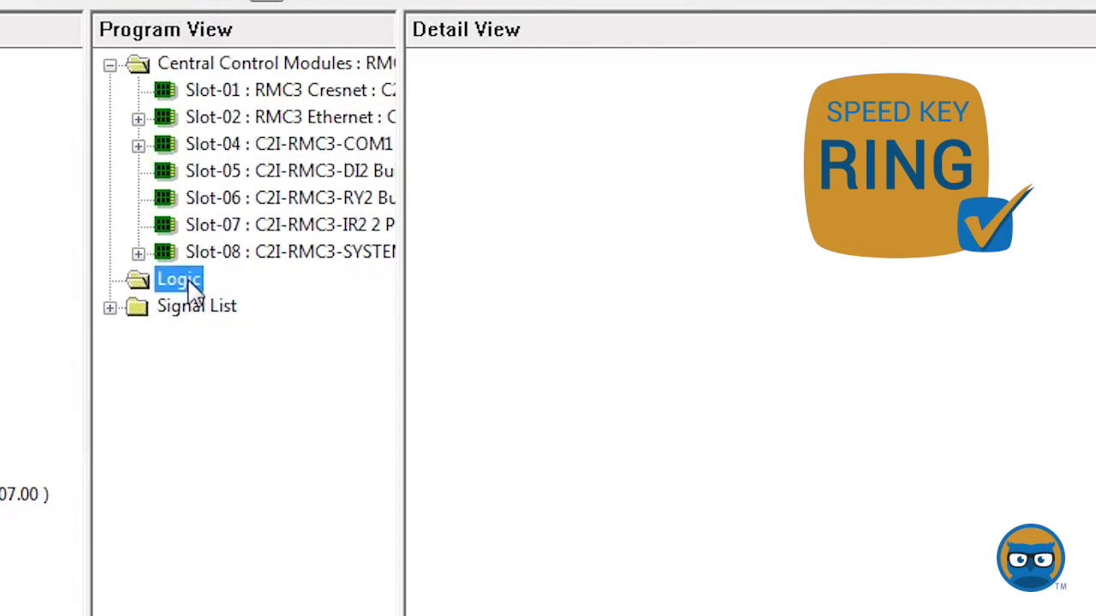
click(109, 280)
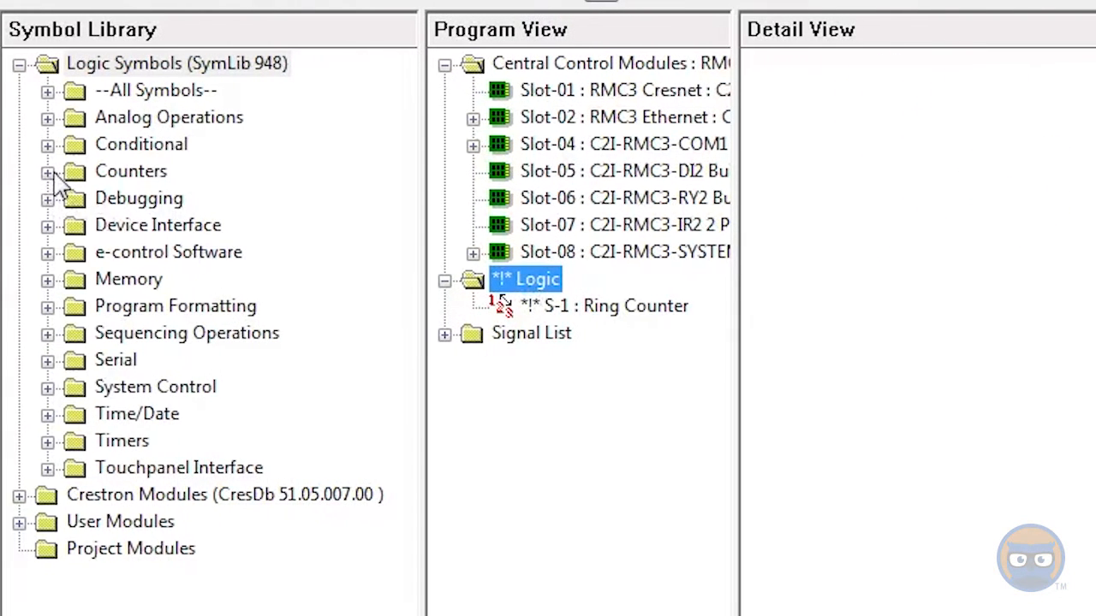
click(48, 171)
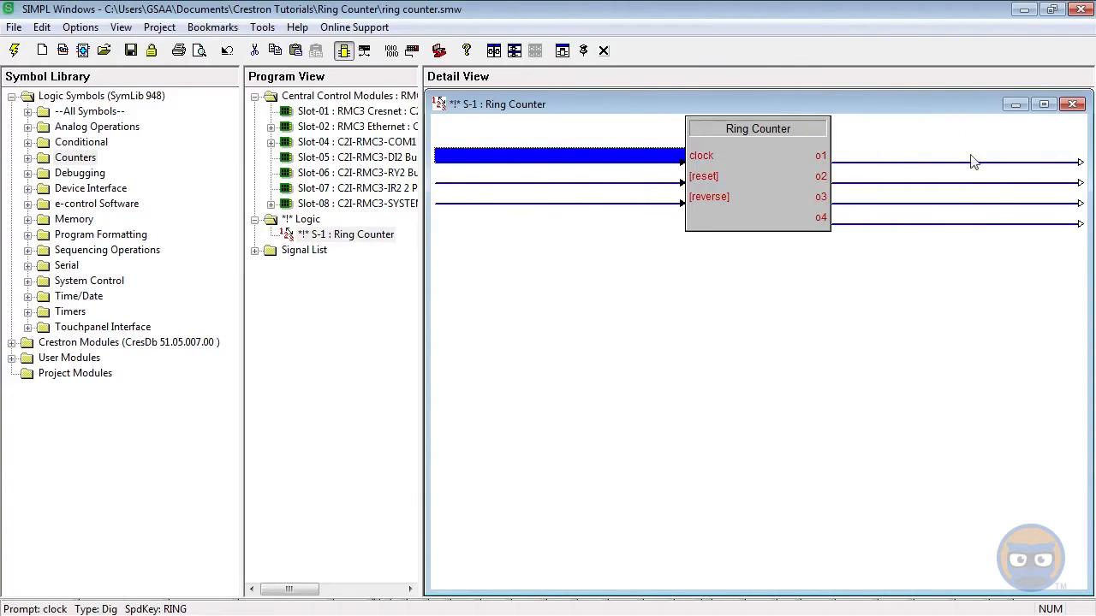
mouse_move(861, 235)
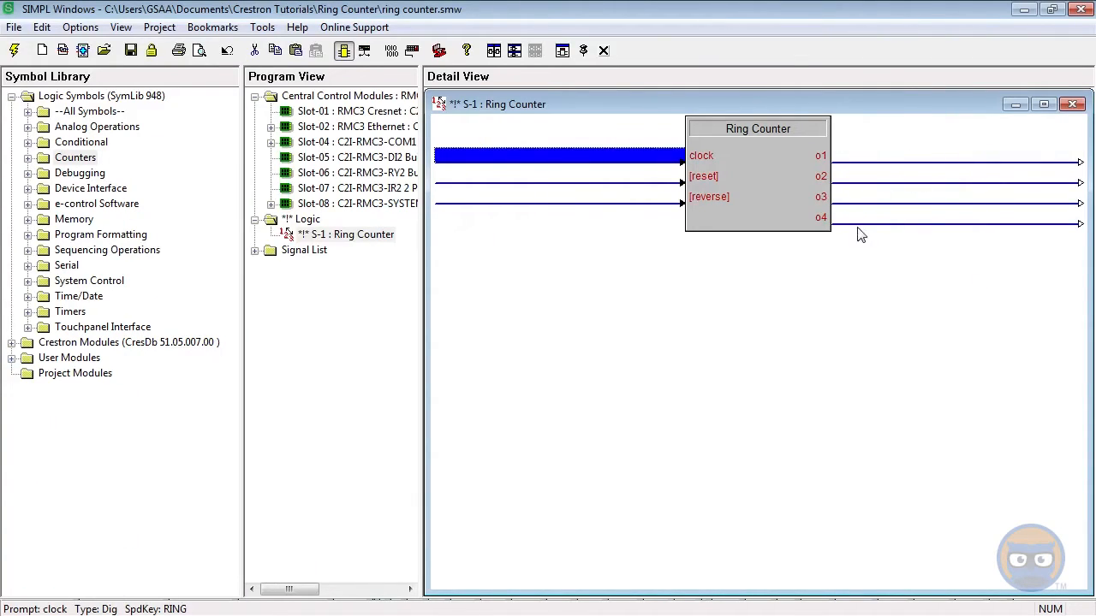
mouse_move(670, 158)
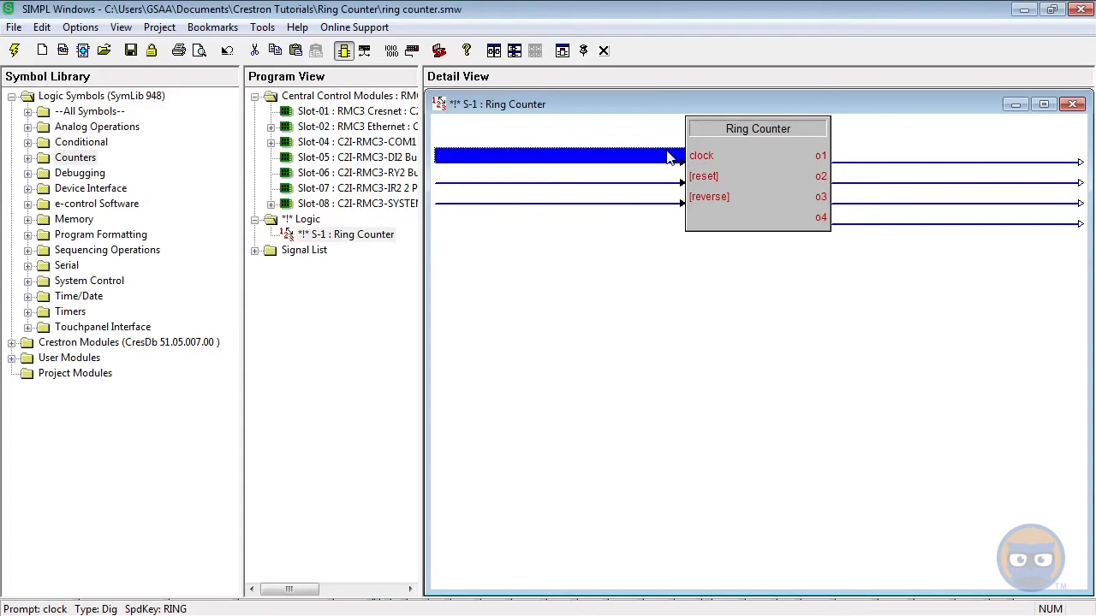
Inspect the Ring Counter's clock input and first output o1 in Detail View
click(557, 174)
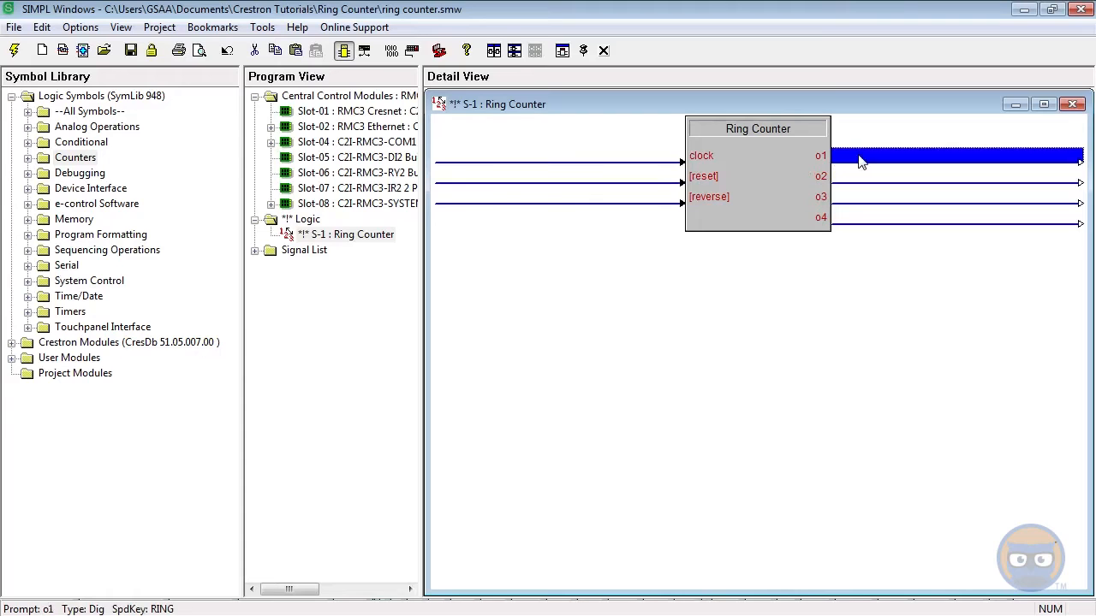
click(651, 176)
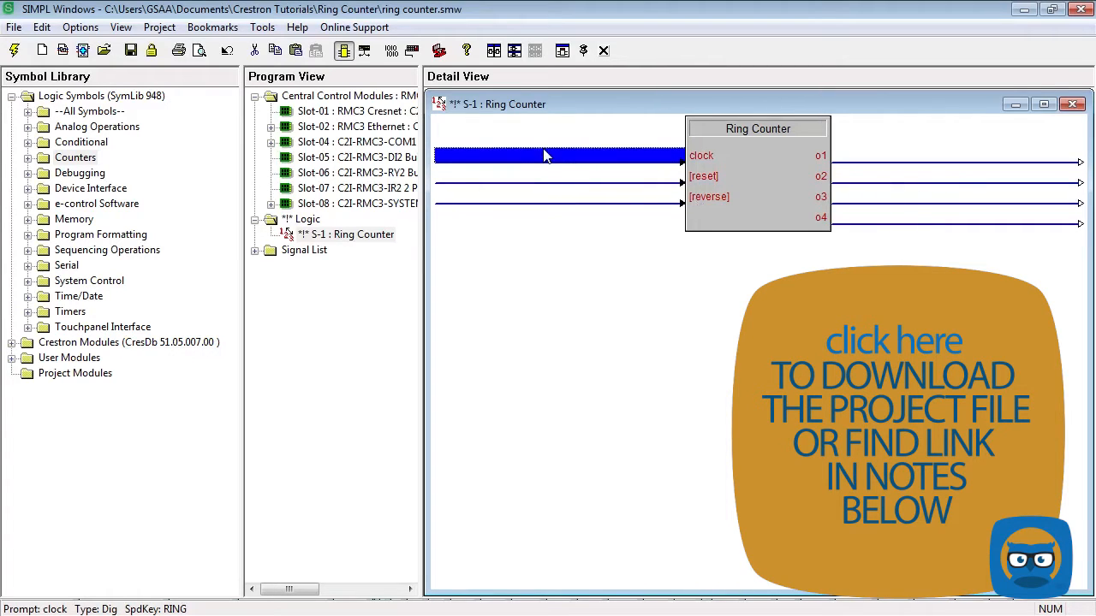
click(561, 197)
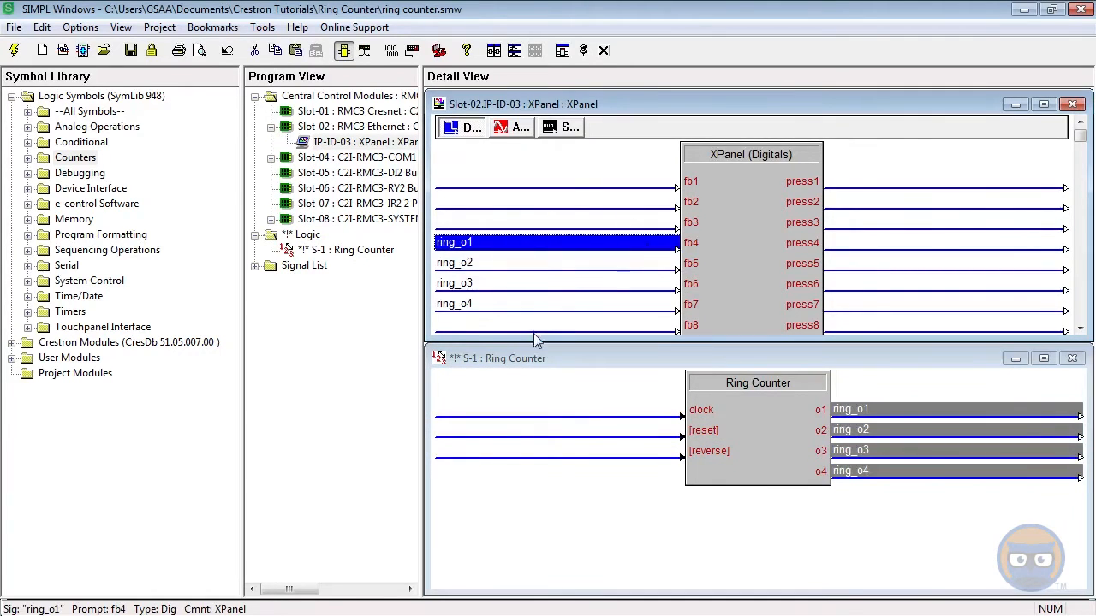
Verify ring_o1 appears on the XPanel's fb4 feedback input
click(304, 234)
text(rev)
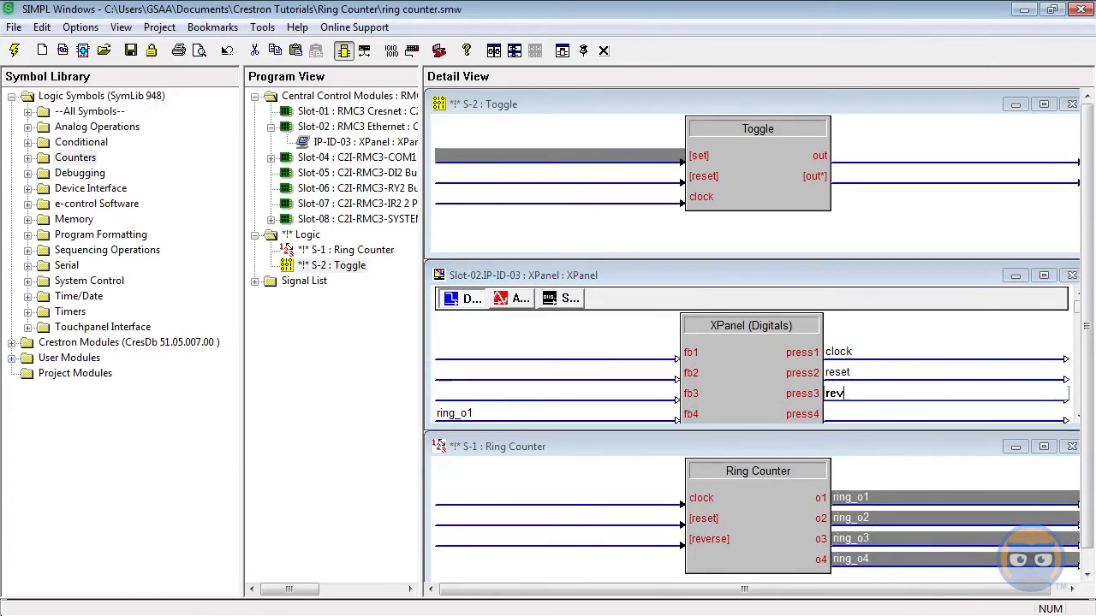
Confirm the reverse signal name and select the Toggle's set input for wiring
key(Return)
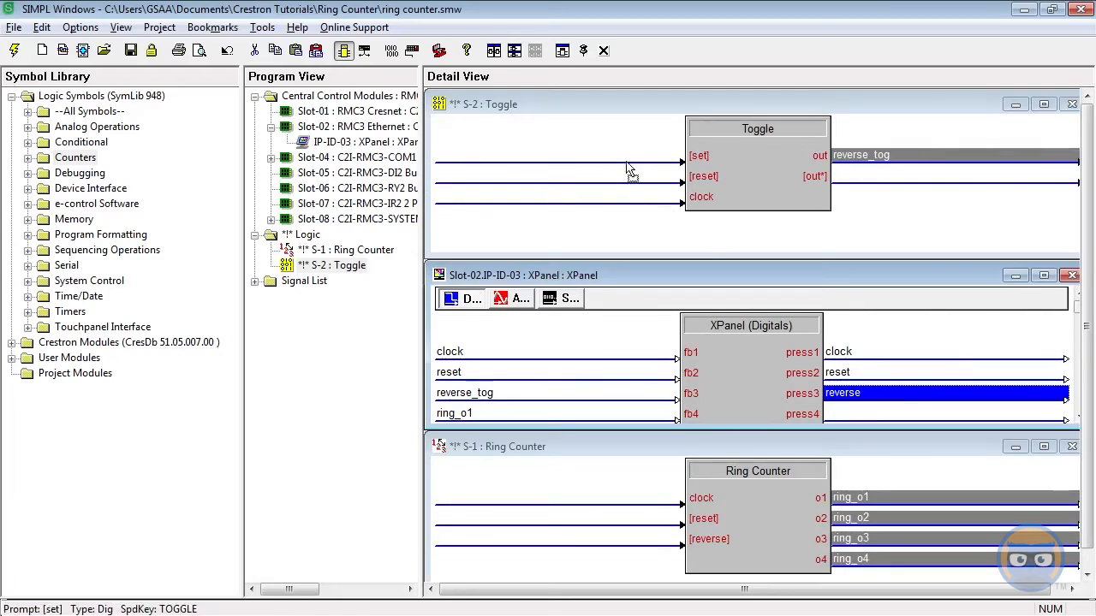
click(556, 497)
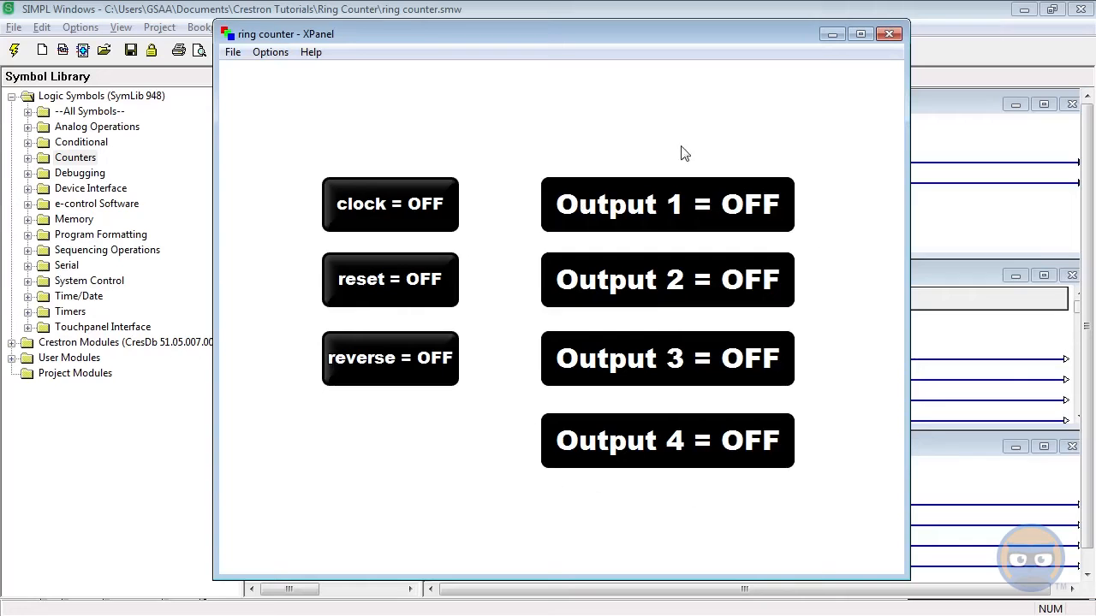
mouse_move(436, 223)
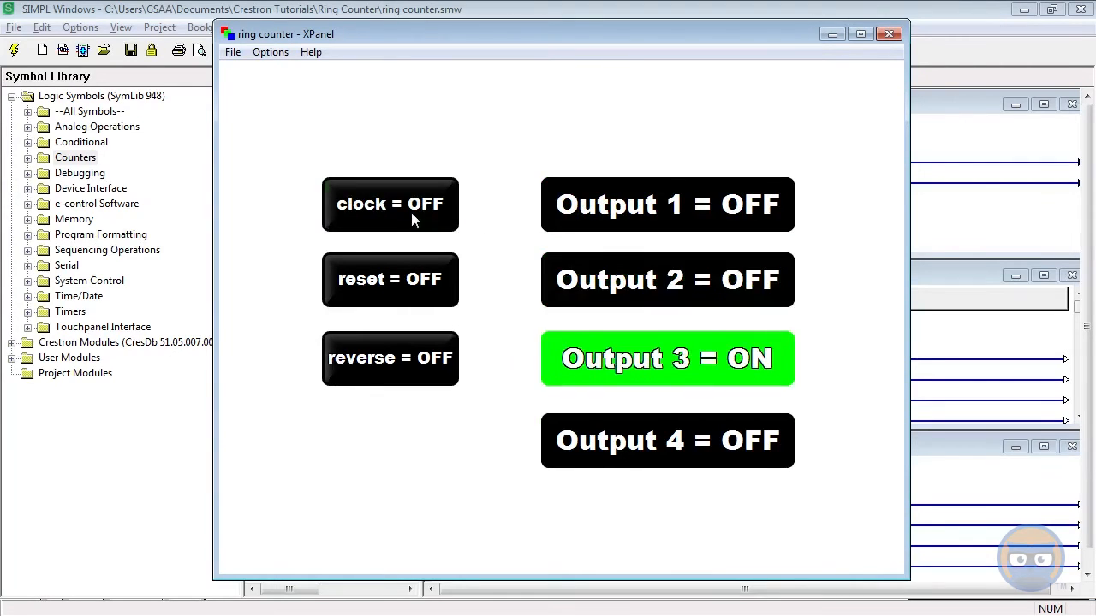
mouse_move(409, 294)
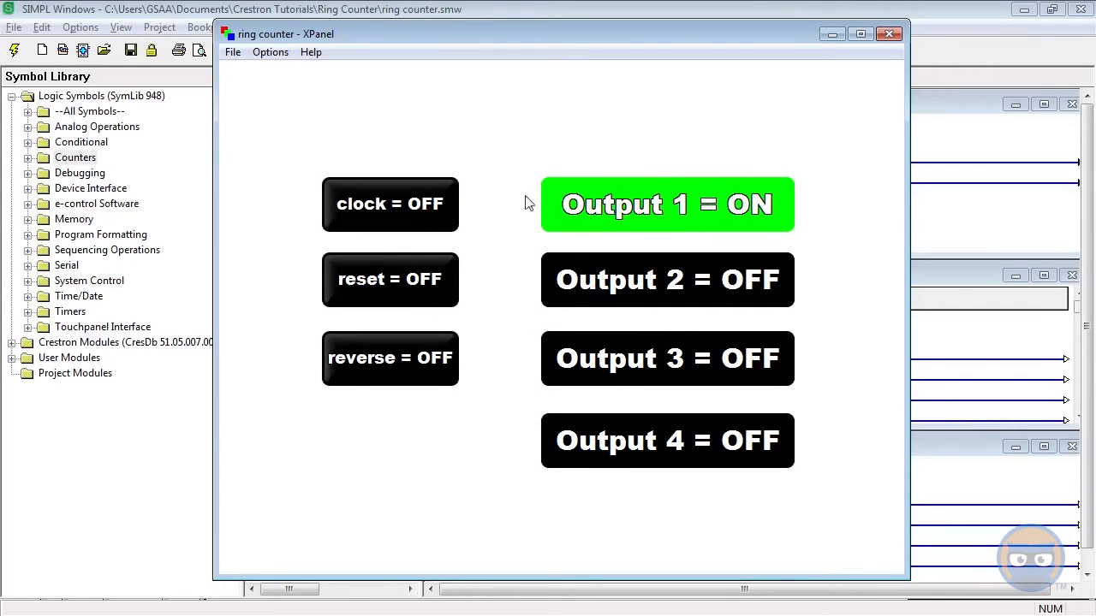
Toggle reverse on and pulse clock to step the lit output, ending with Output 4 ON
click(391, 359)
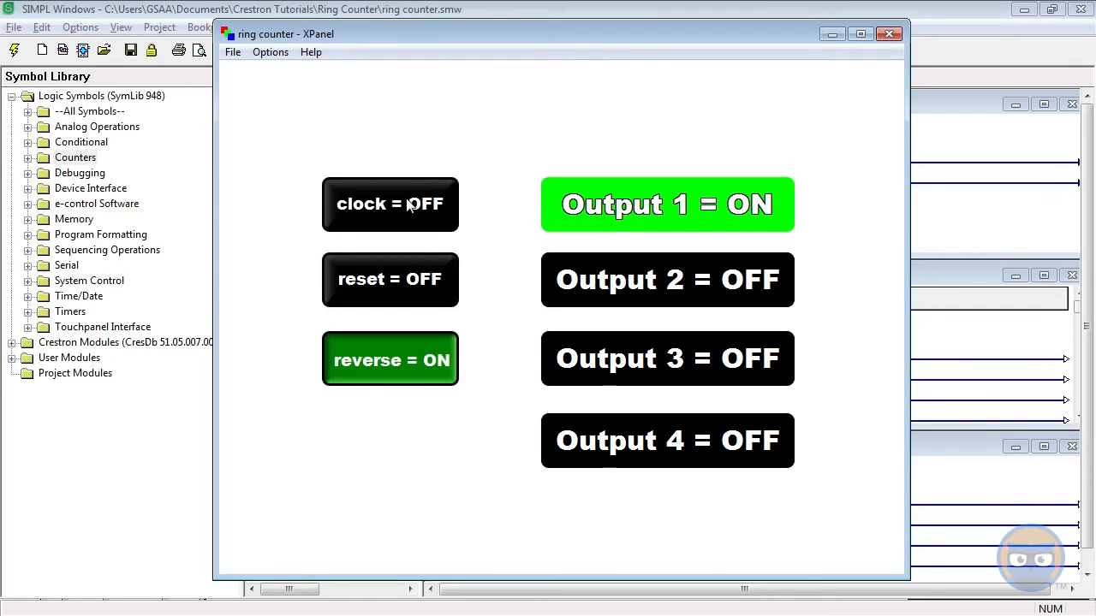
click(391, 204)
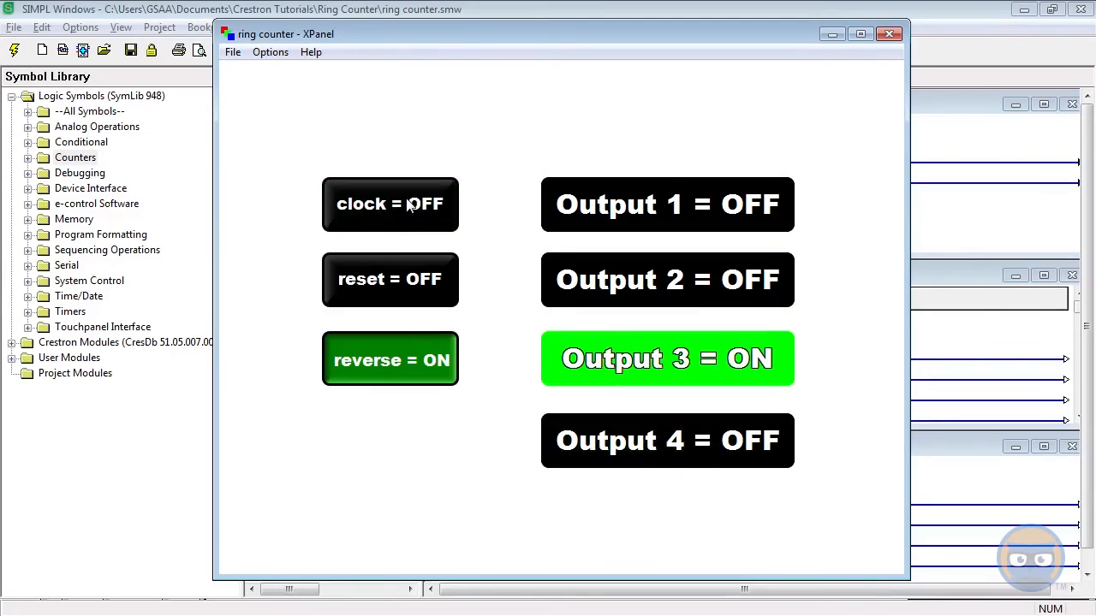
click(391, 360)
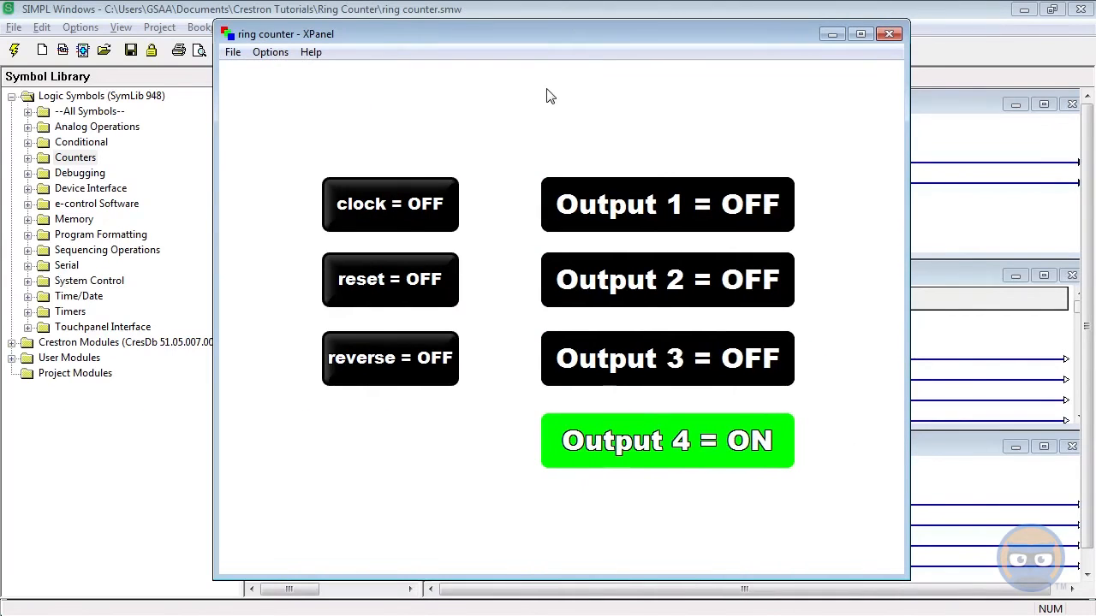
mouse_move(596, 221)
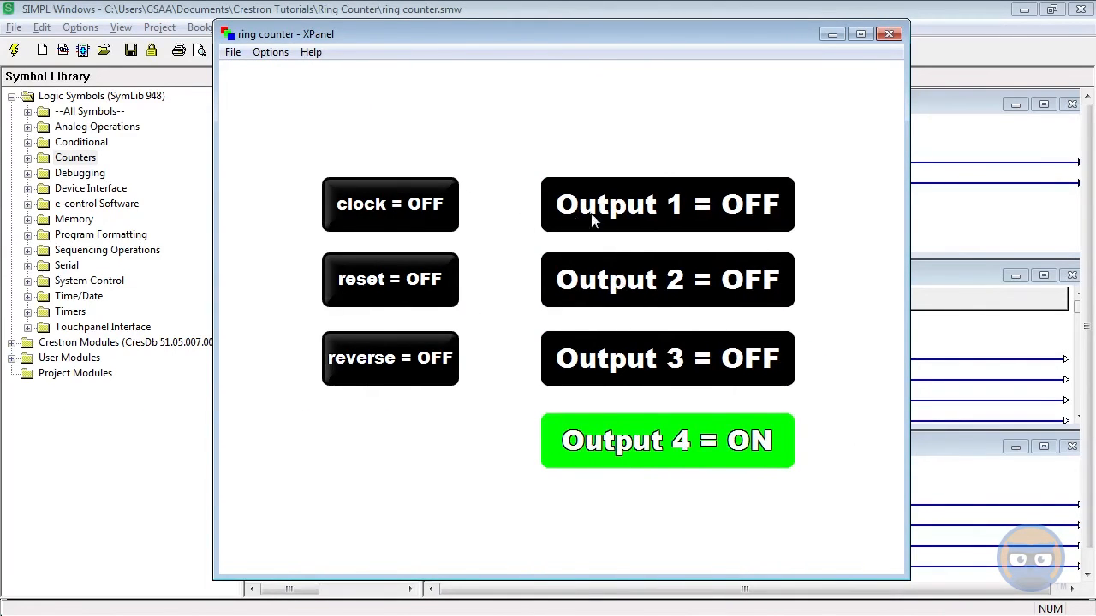
mouse_move(520, 347)
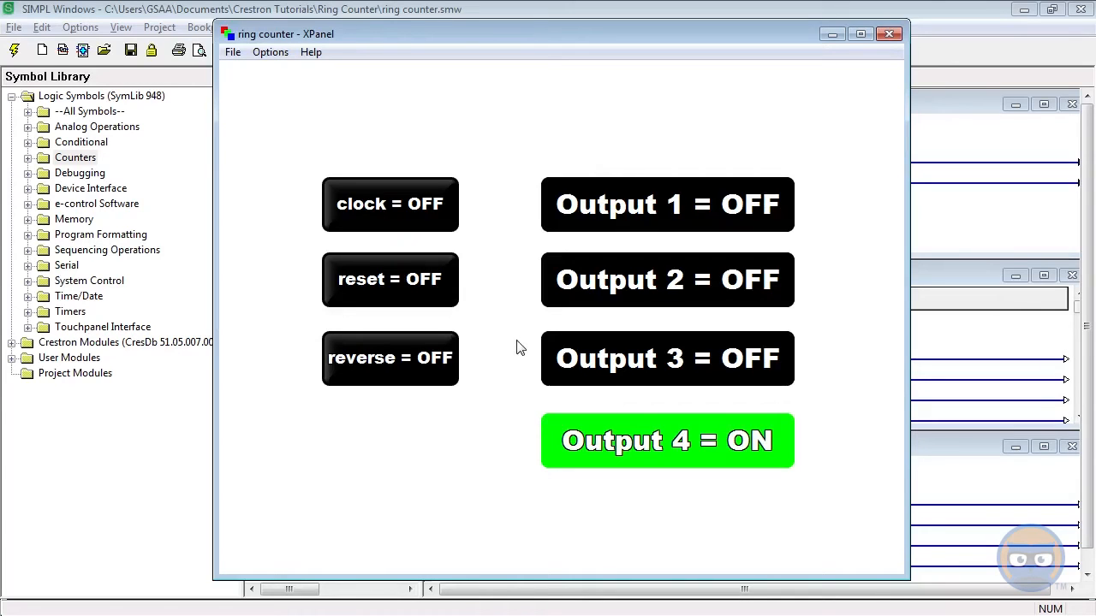
mouse_move(638, 315)
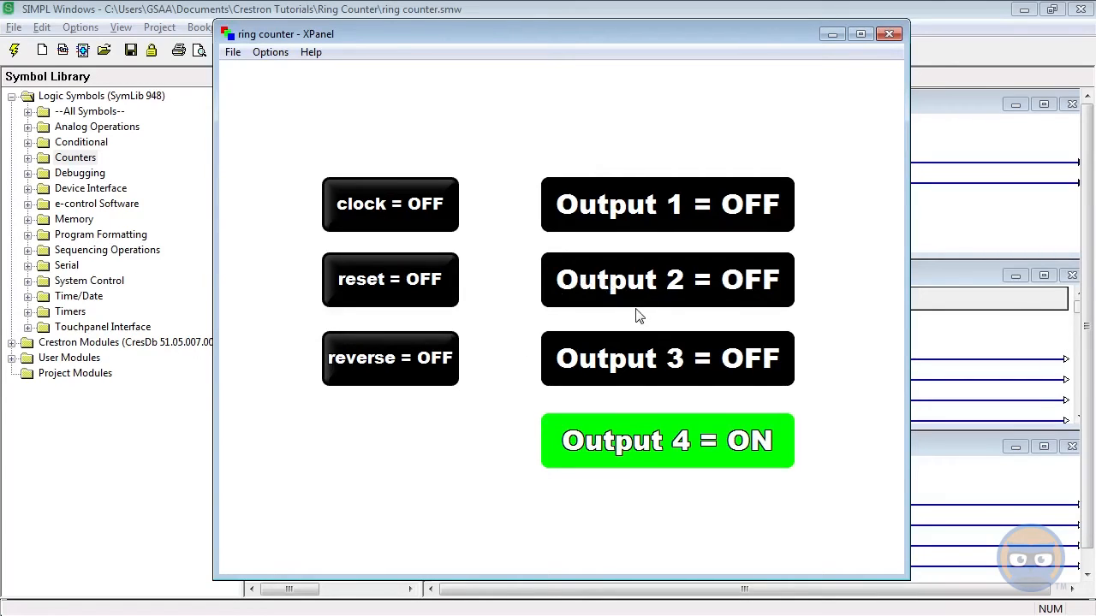
mouse_move(482, 301)
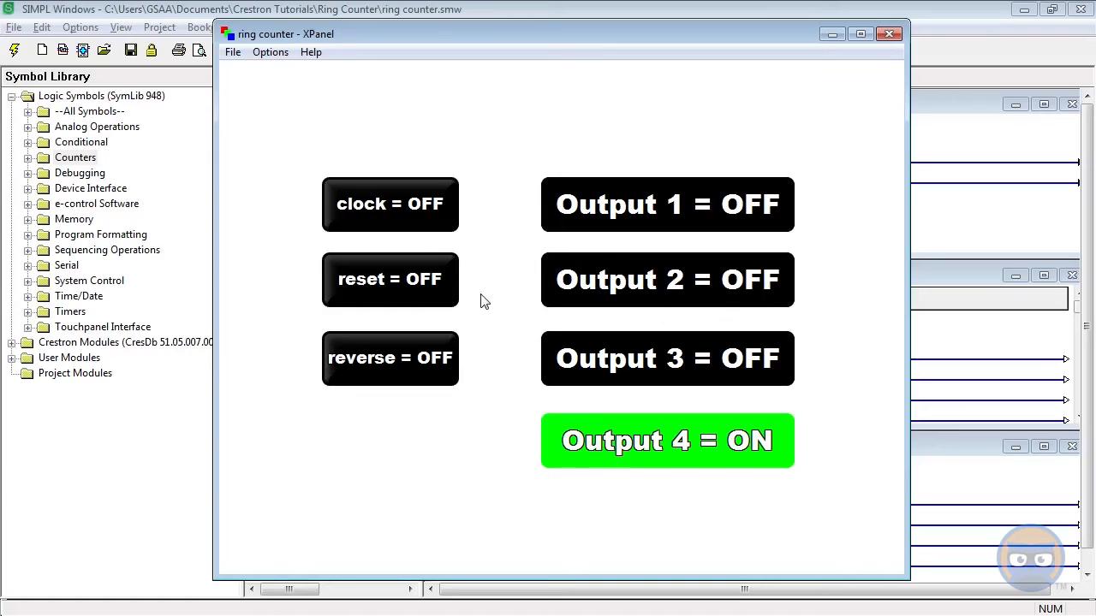
mouse_move(476, 322)
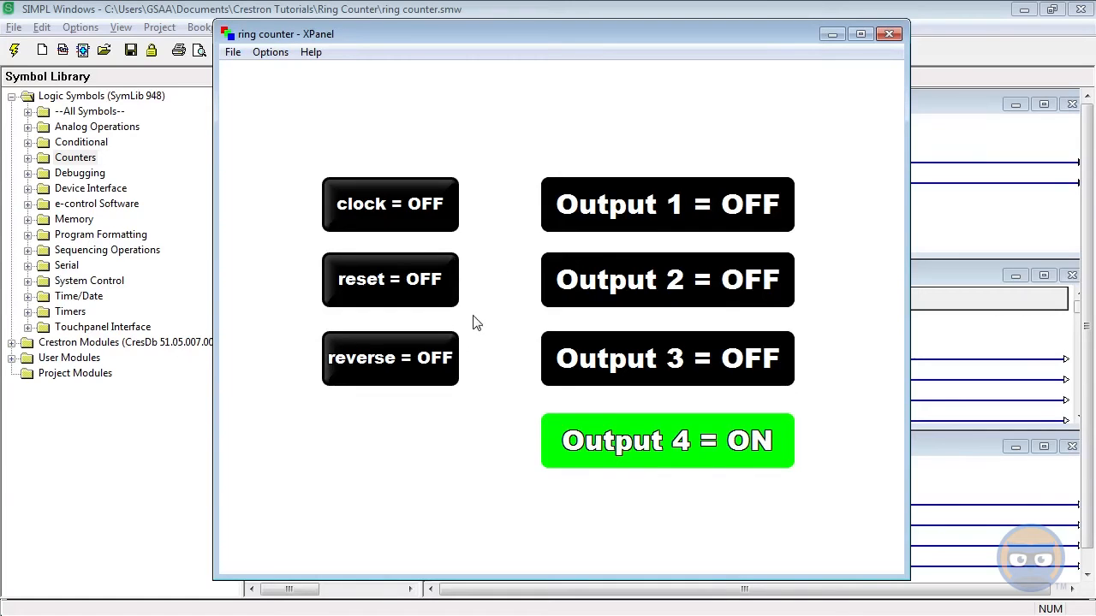
mouse_move(455, 291)
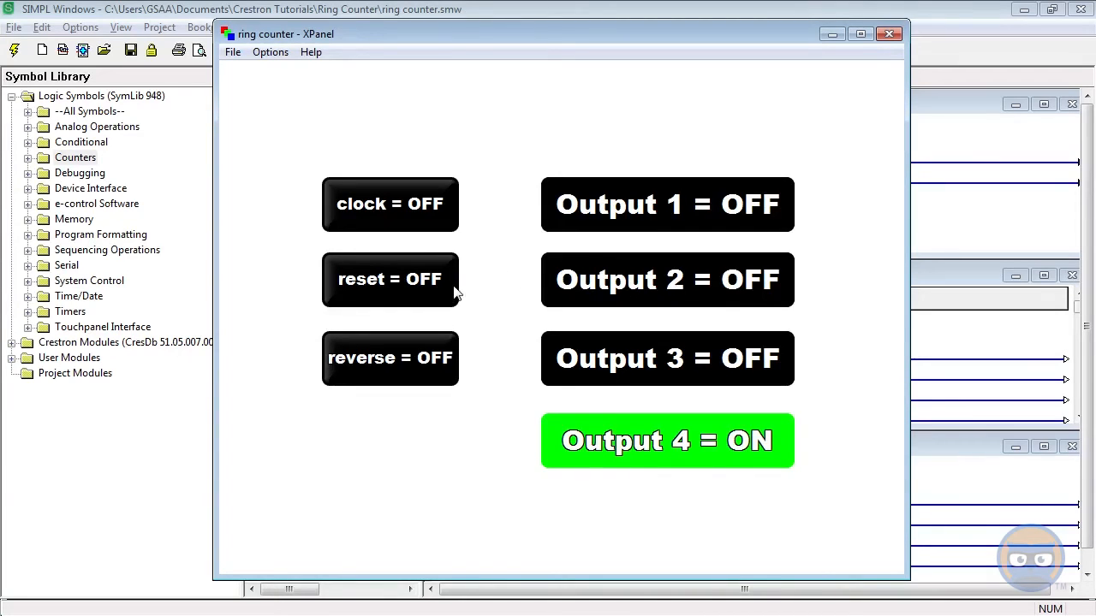
mouse_move(684, 231)
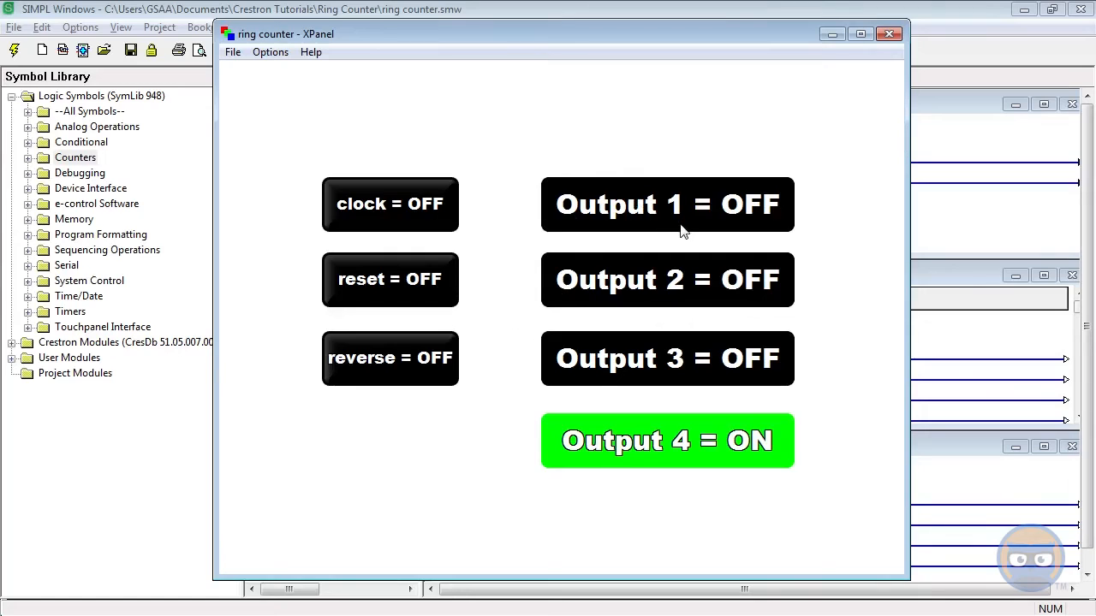
mouse_move(664, 315)
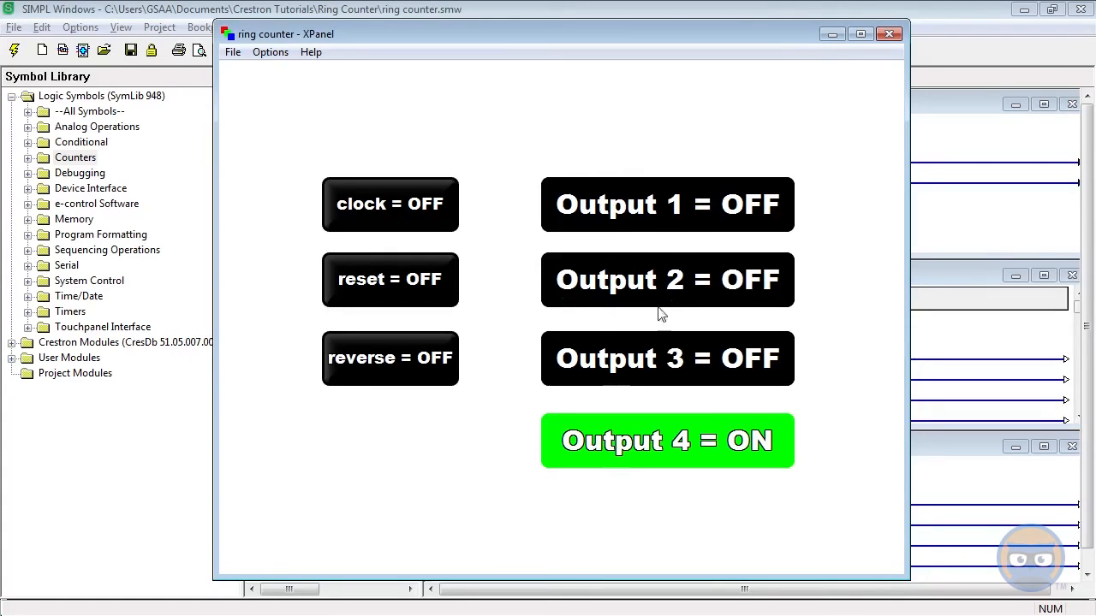
mouse_move(420, 327)
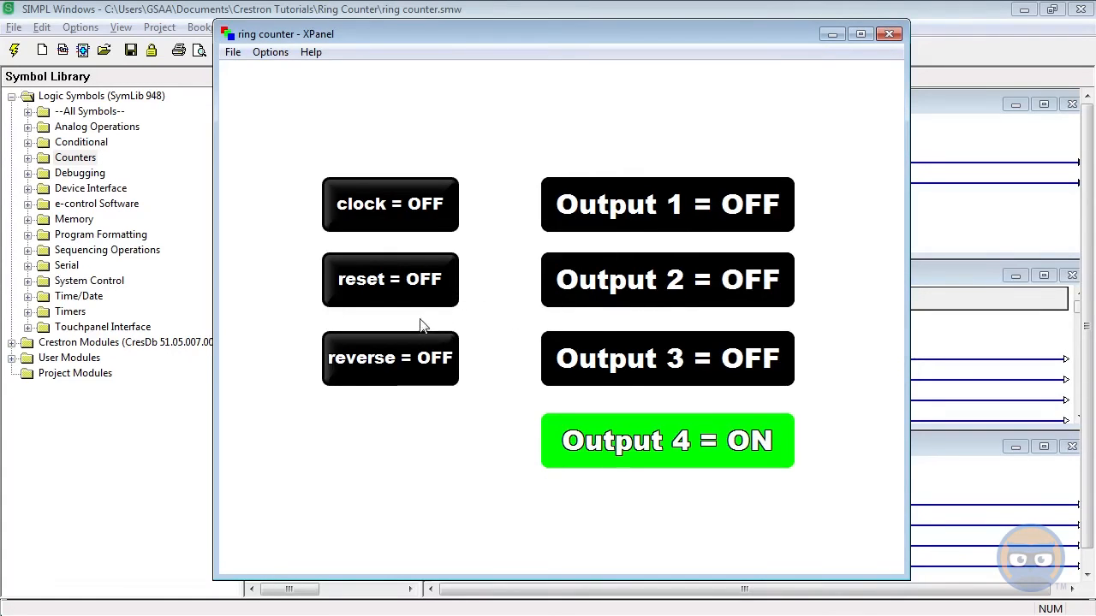
mouse_move(490, 288)
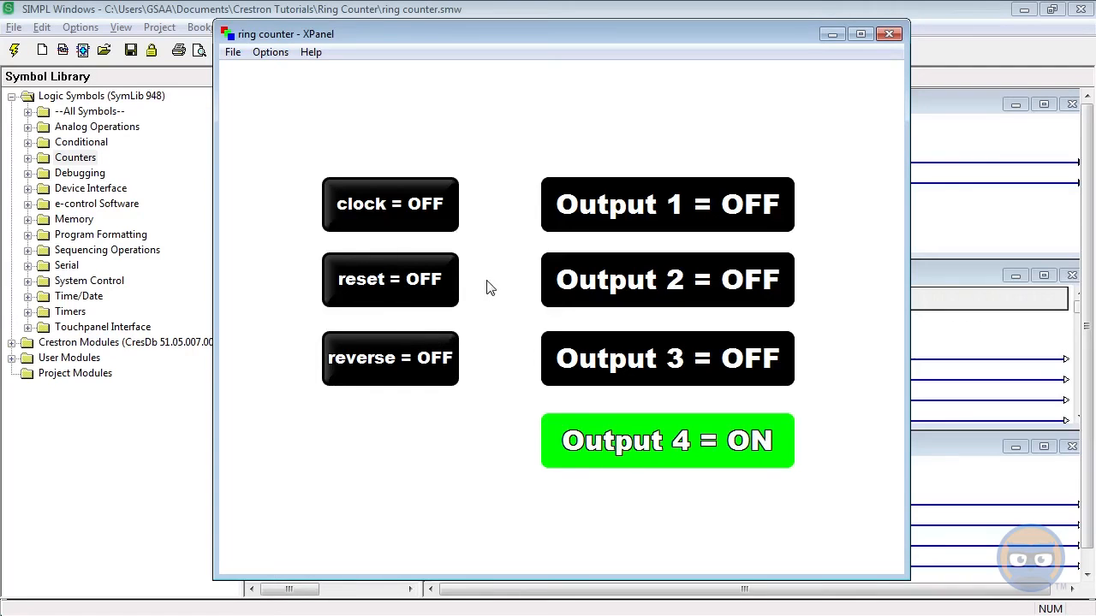
mouse_move(636, 324)
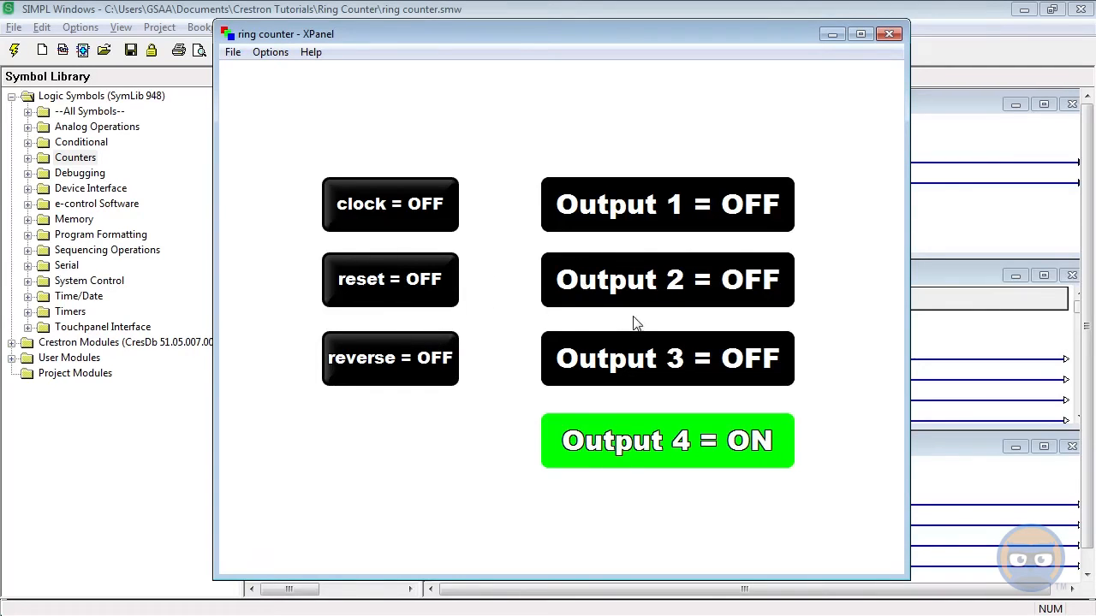
mouse_move(505, 308)
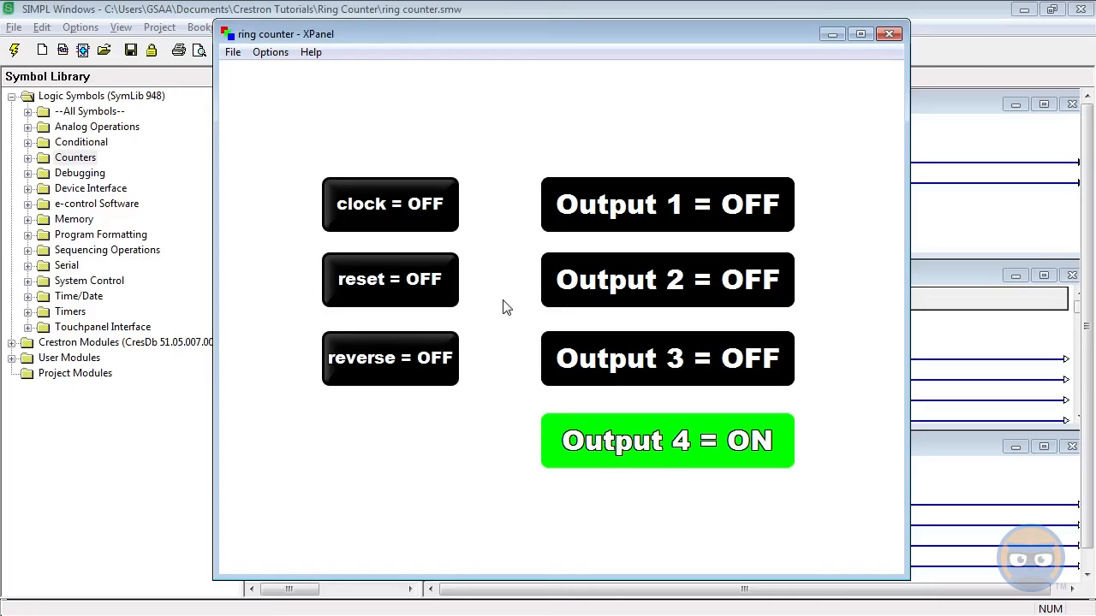
mouse_move(671, 241)
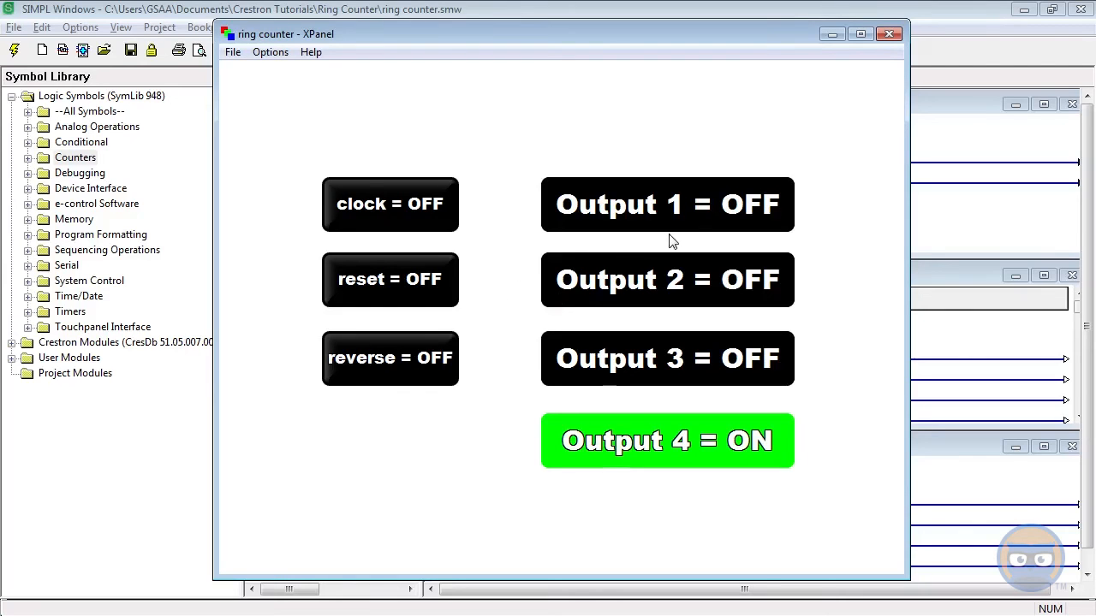
mouse_move(757, 236)
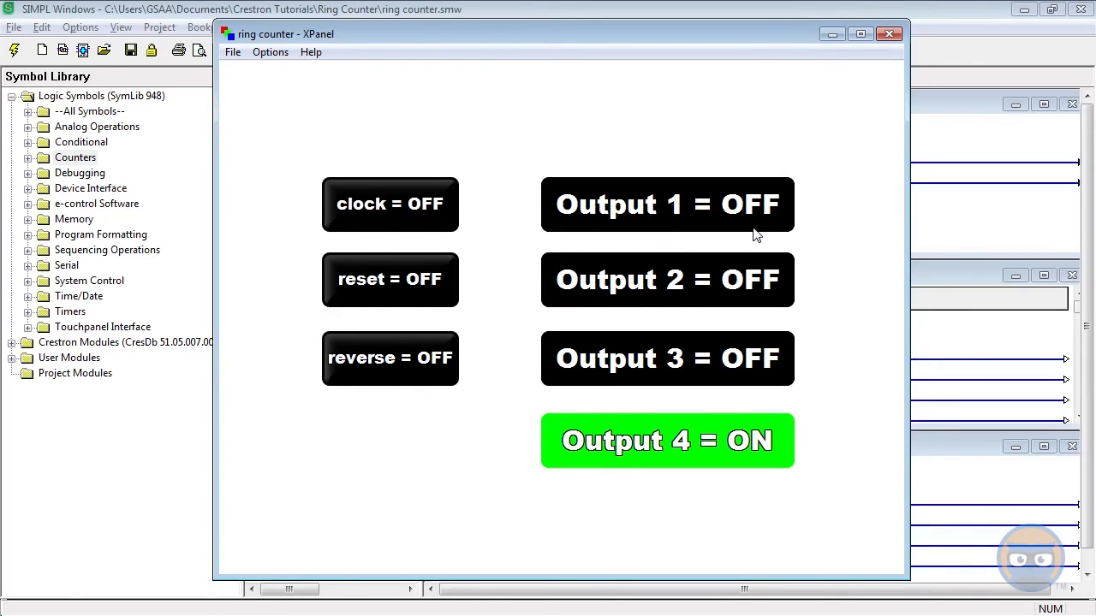